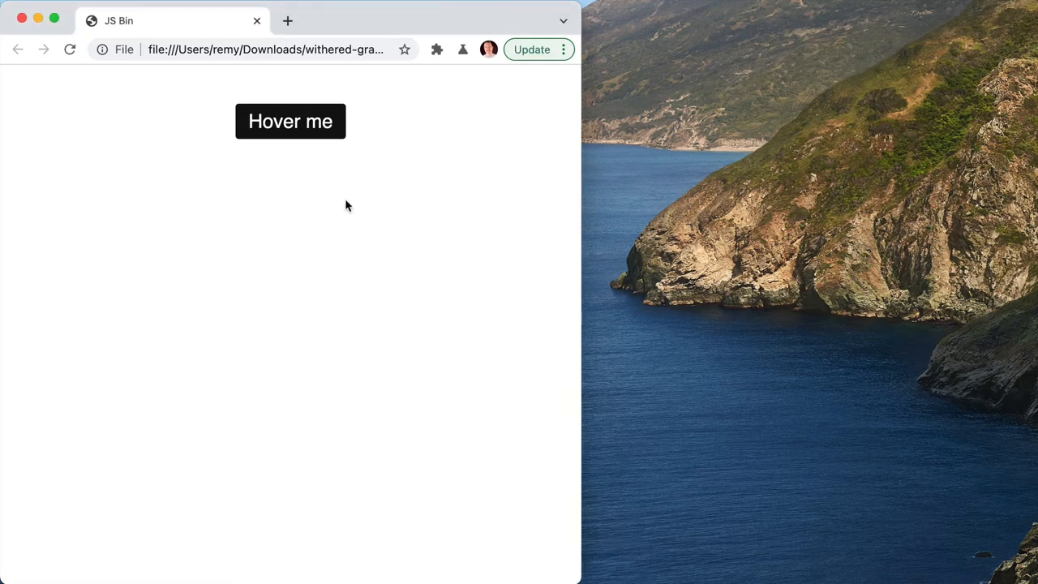
{"action": "mouse_move", "coordinate": [353, 128]}
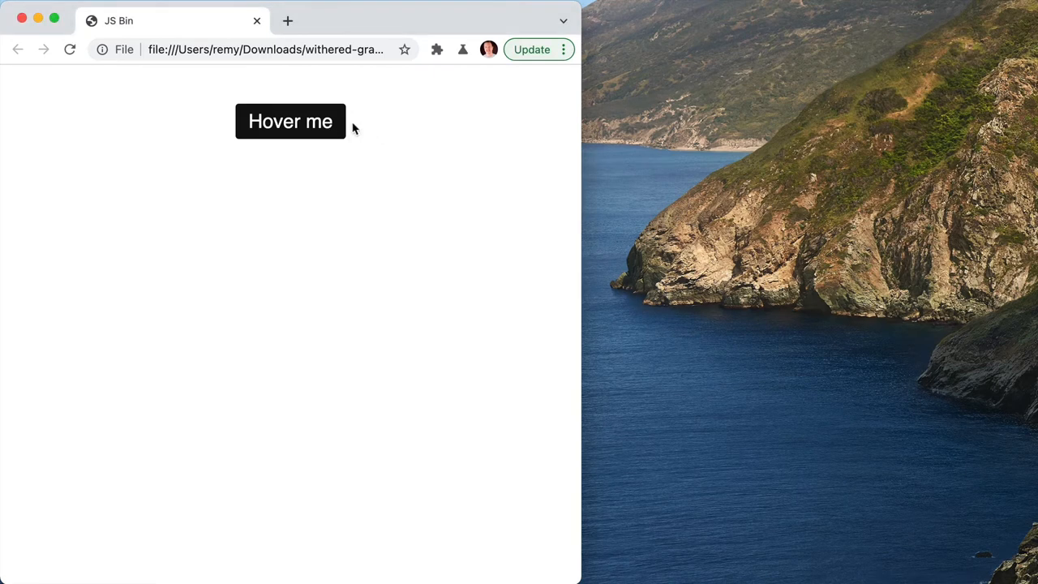
{"action": "mouse_move", "coordinate": [371, 127]}
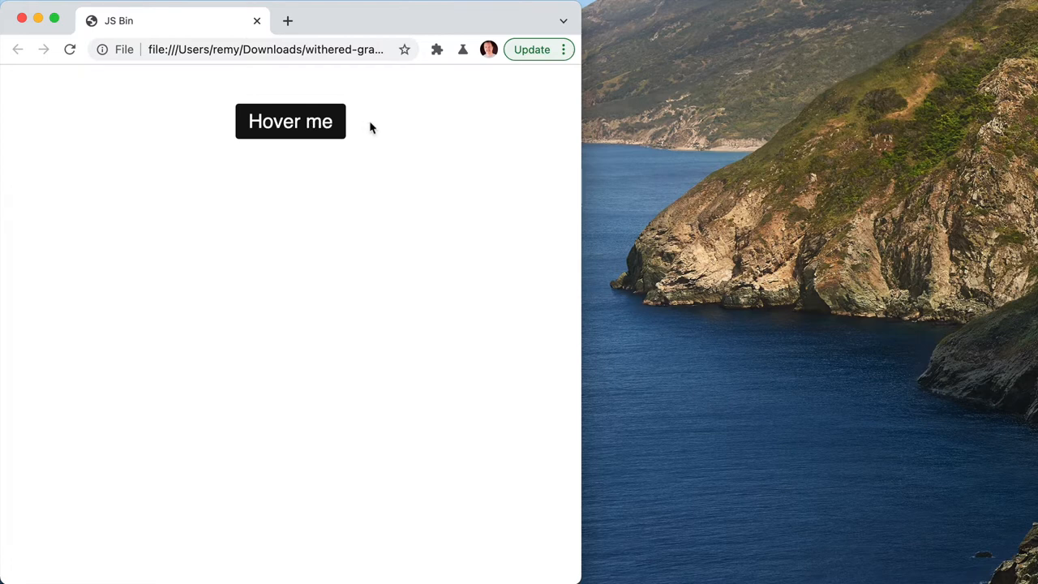
{"action": "mouse_move", "coordinate": [290, 122]}
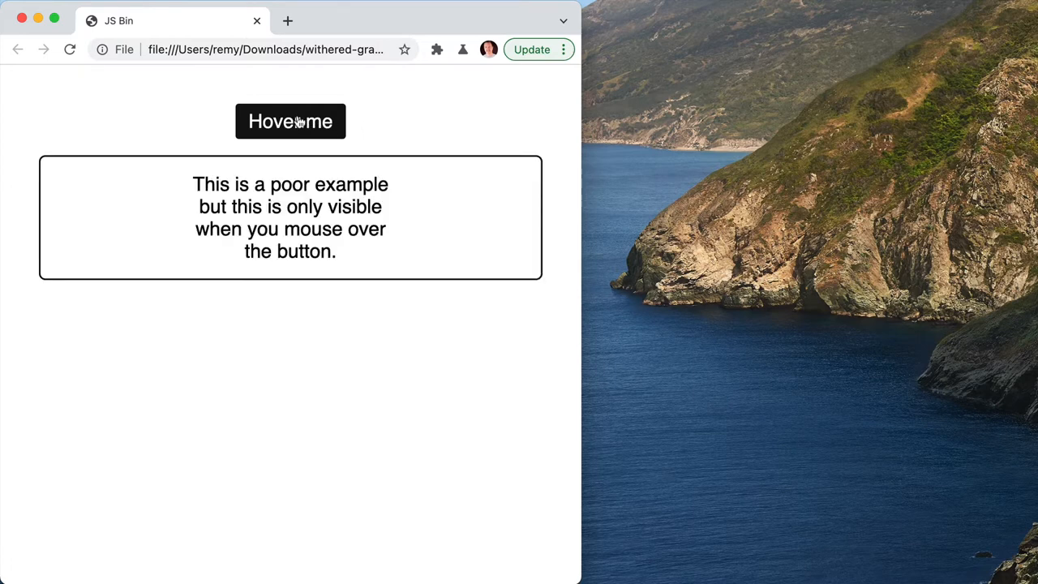
{"action": "mouse_move", "coordinate": [321, 126]}
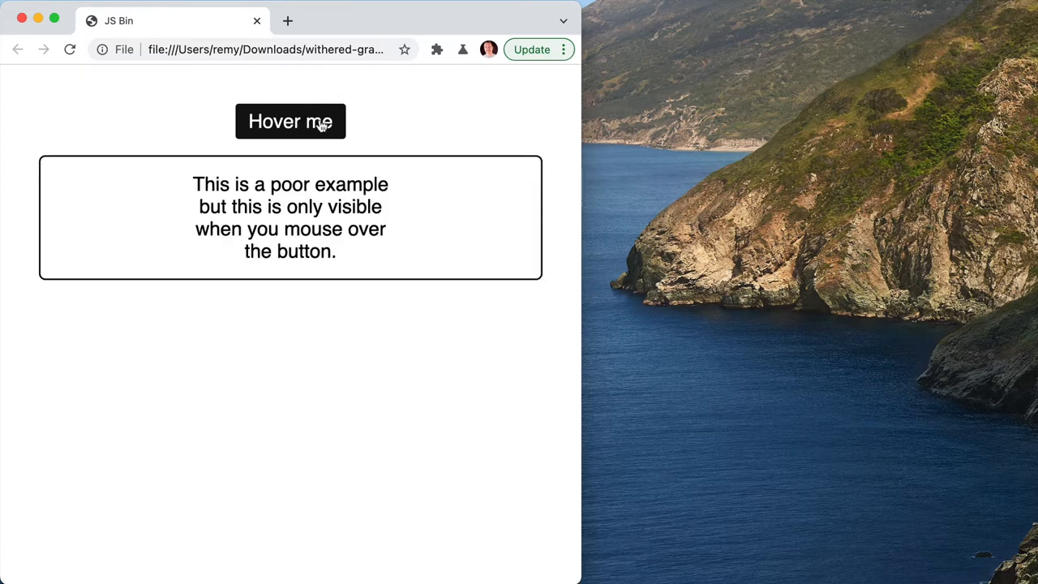
{"action": "mouse_move", "coordinate": [353, 136]}
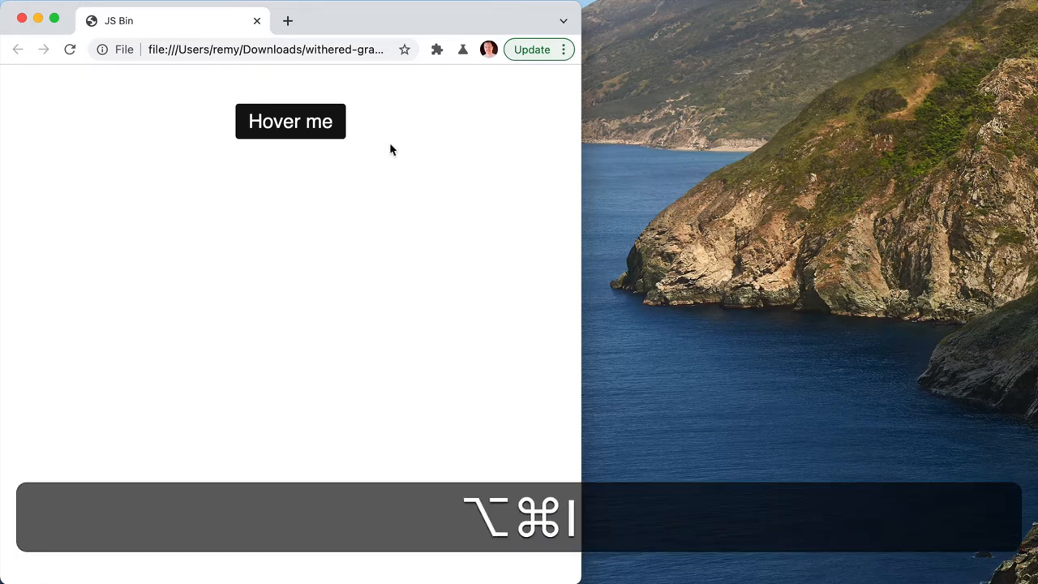
- Bring up undocked DevTools (Option+Cmd+I) beside the Hover me page showing the element tree
{"action": "key", "text": "cmd+alt+i"}
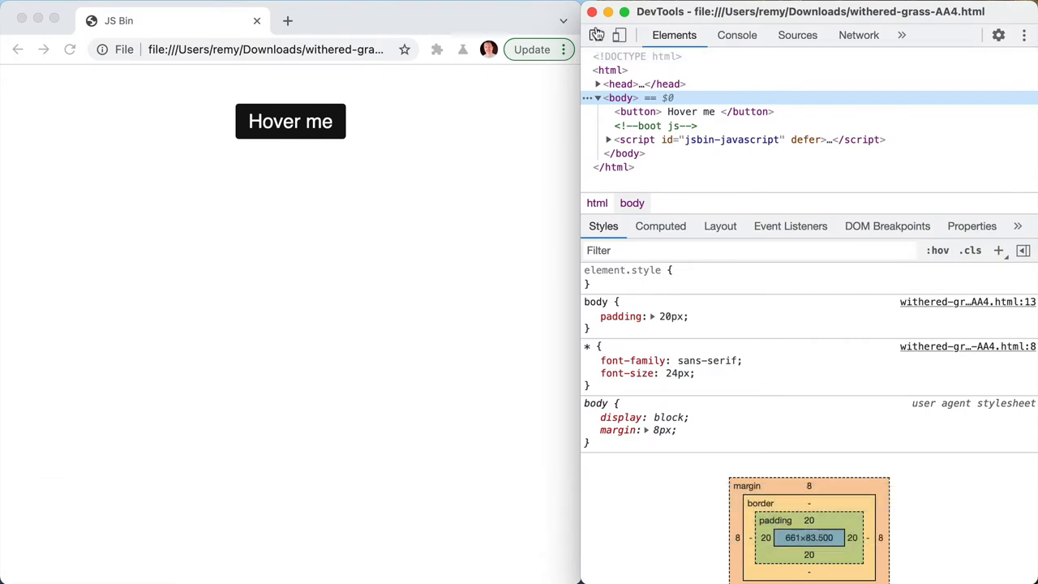
{"action": "mouse_move", "coordinate": [290, 120]}
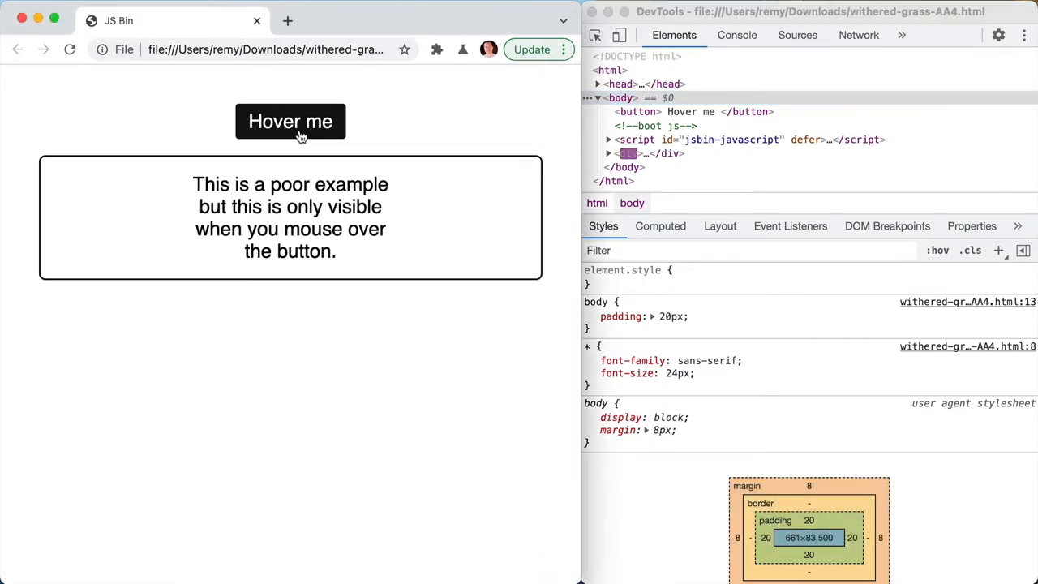
{"action": "mouse_move", "coordinate": [305, 120]}
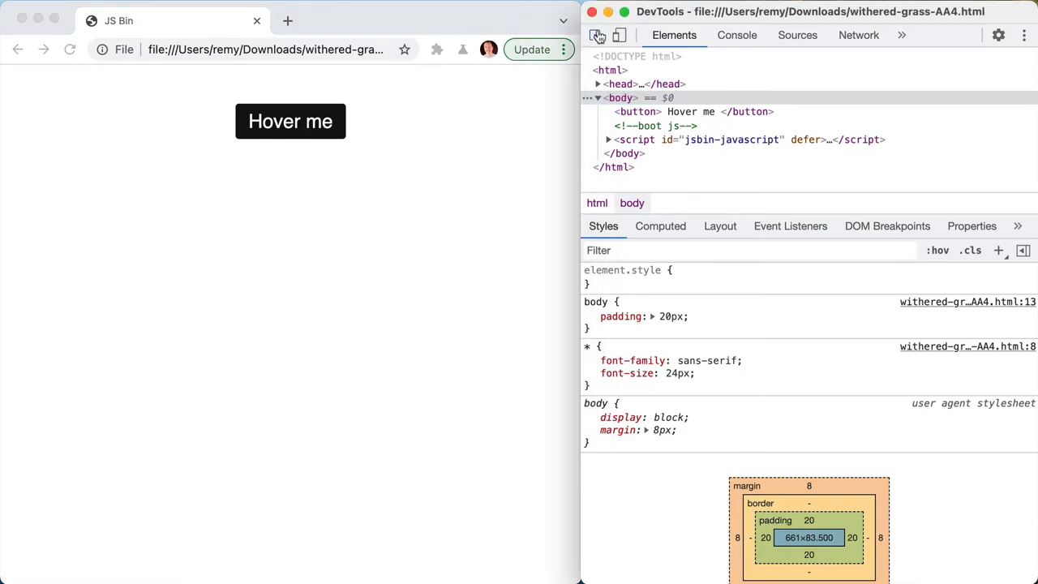
{"action": "mouse_move", "coordinate": [307, 146]}
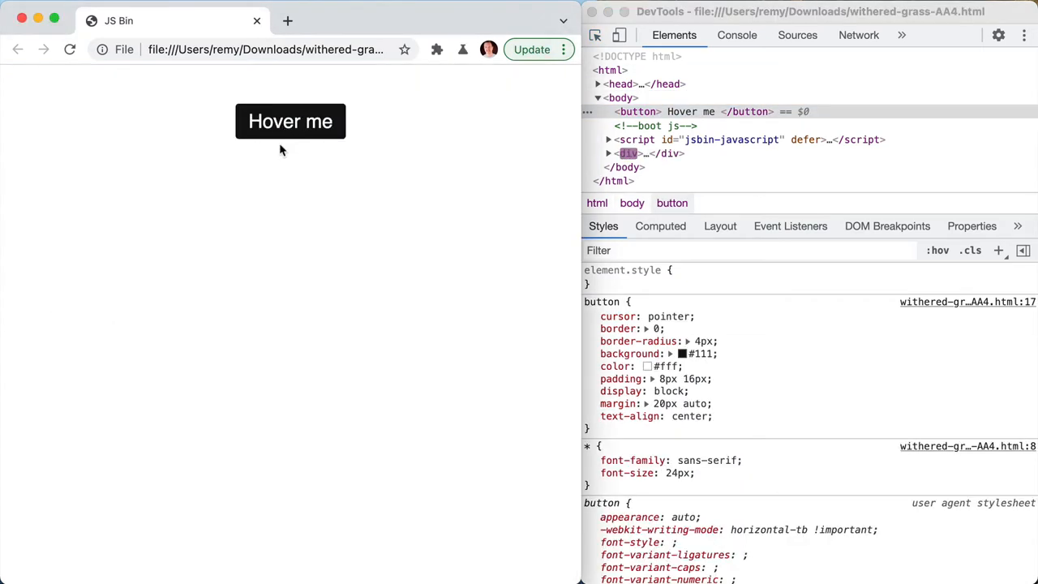
{"action": "mouse_move", "coordinate": [290, 121]}
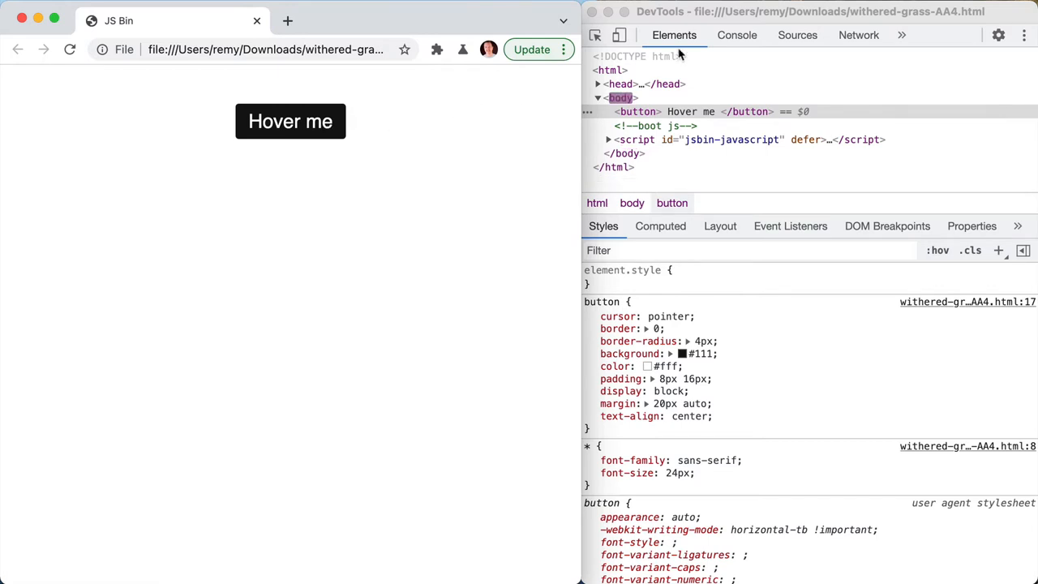
{"action": "mouse_move", "coordinate": [352, 136]}
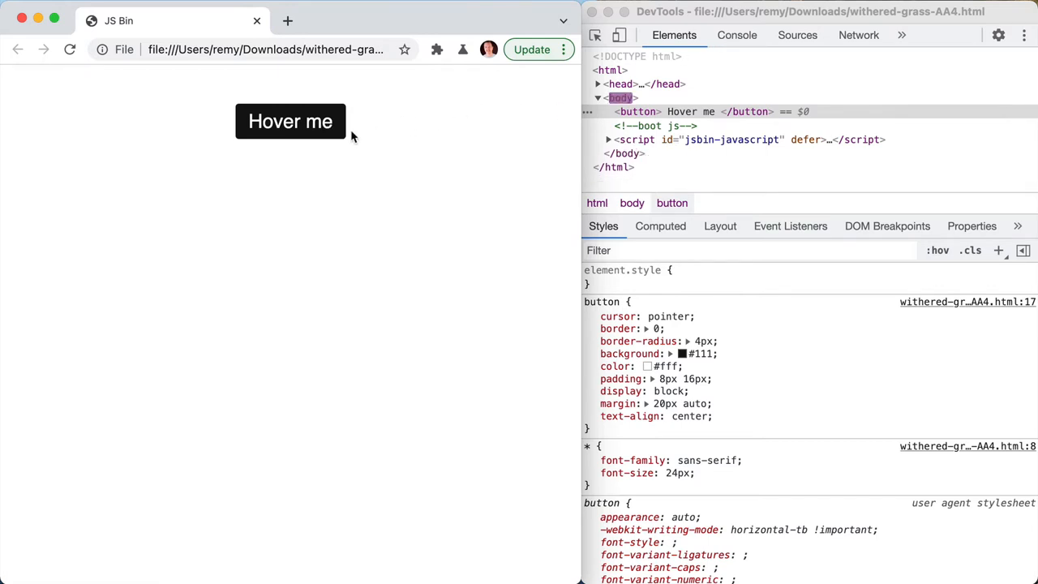
{"action": "mouse_move", "coordinate": [290, 122]}
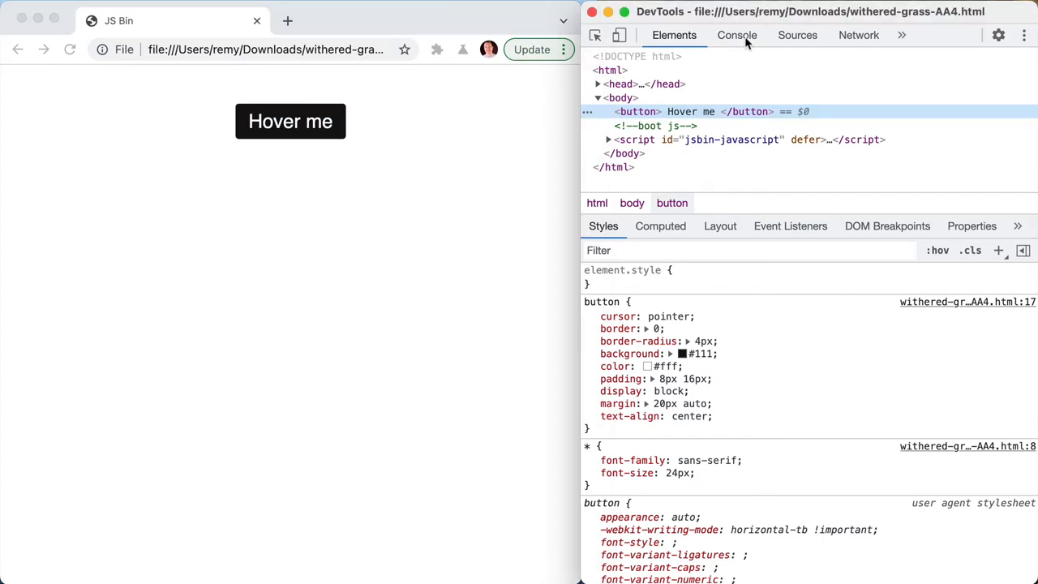
- Switch to the Console, then refocus DevTools by keyboard while the hover box stays visible
{"action": "left_click", "coordinate": [736, 36]}
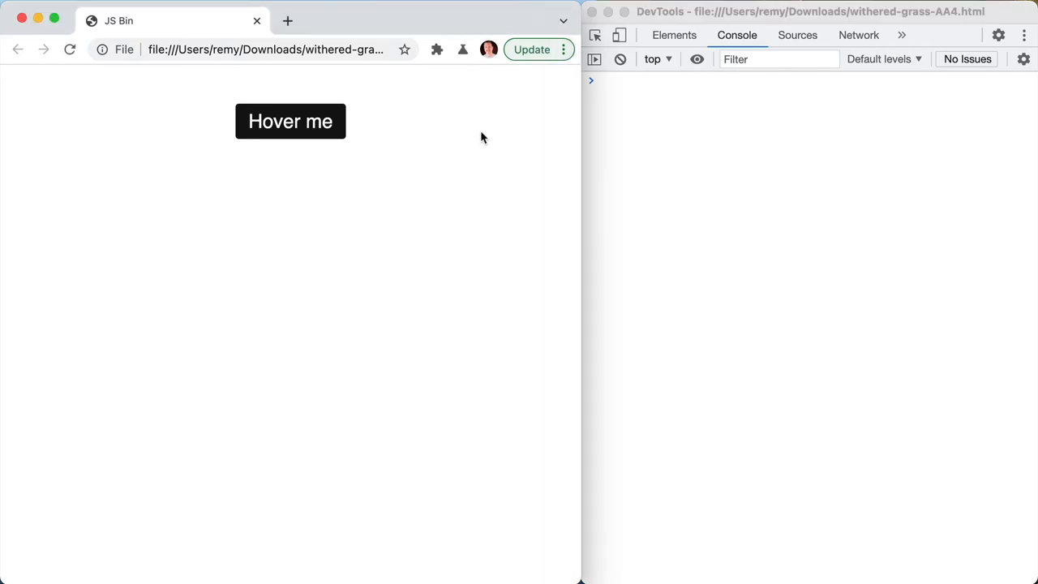
{"action": "mouse_move", "coordinate": [579, 117]}
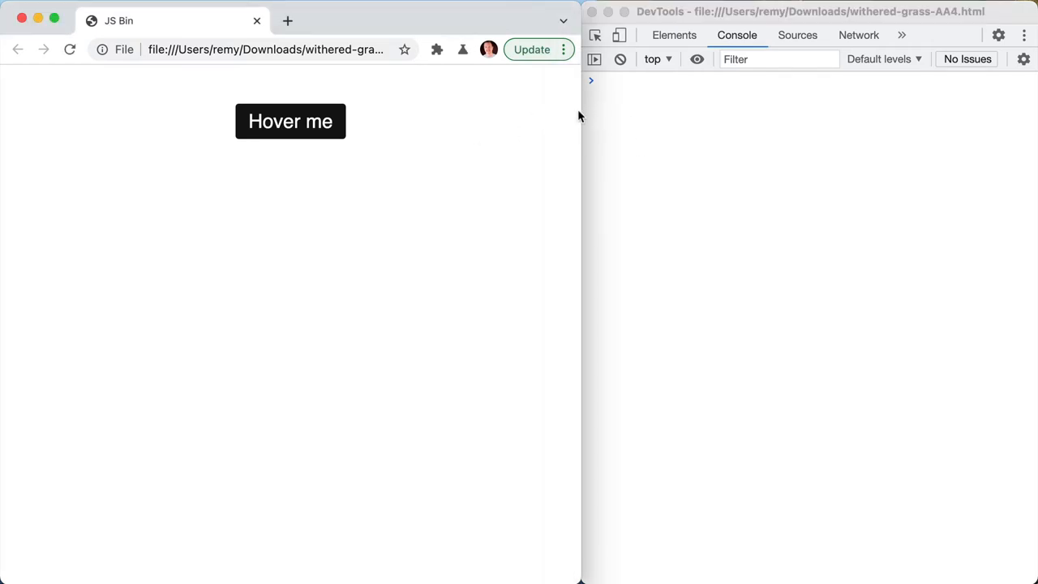
{"action": "mouse_move", "coordinate": [689, 156]}
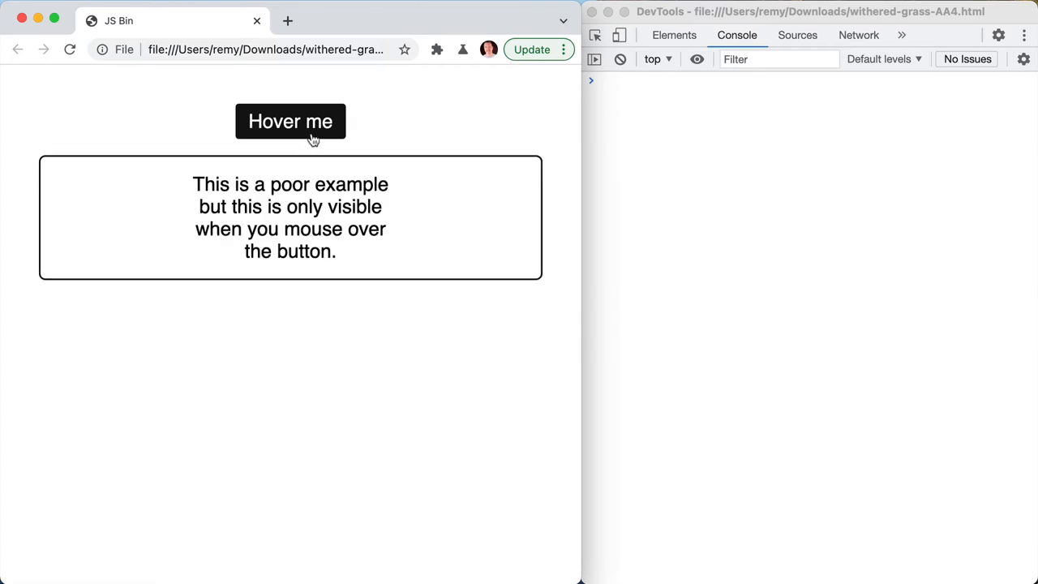
{"action": "mouse_move", "coordinate": [331, 121]}
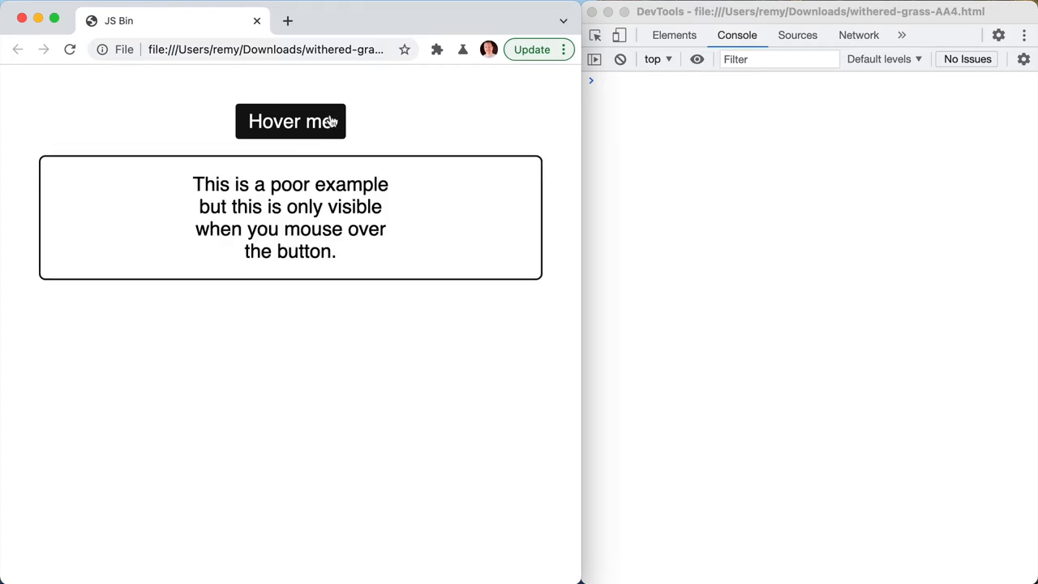
{"action": "key", "text": "cmd"}
{"action": "type", "text": "deb"}
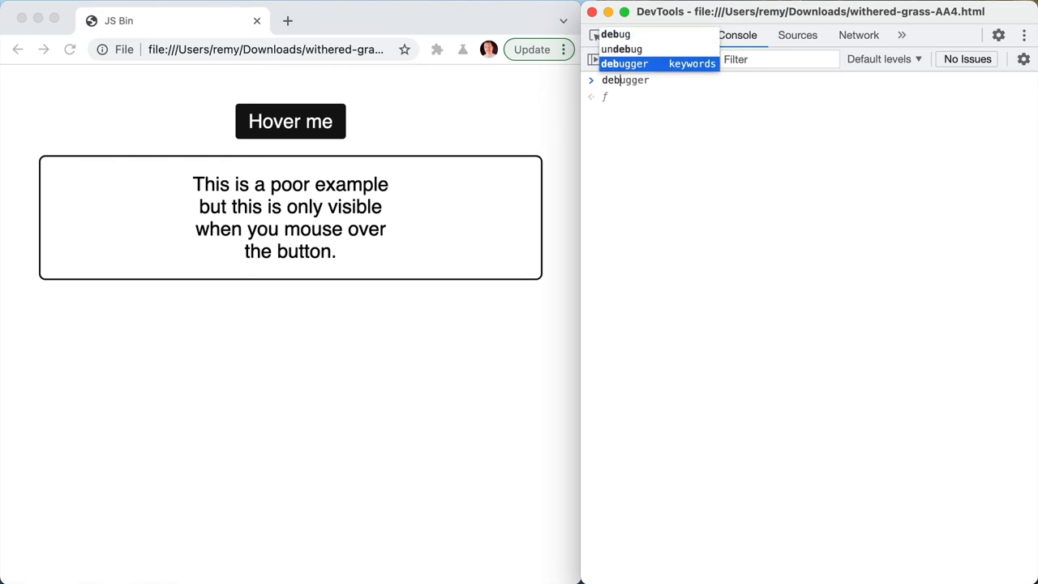
- Run the debugger statement so script execution pauses with the hidden message frozen on screen
{"action": "left_click", "coordinate": [798, 36]}
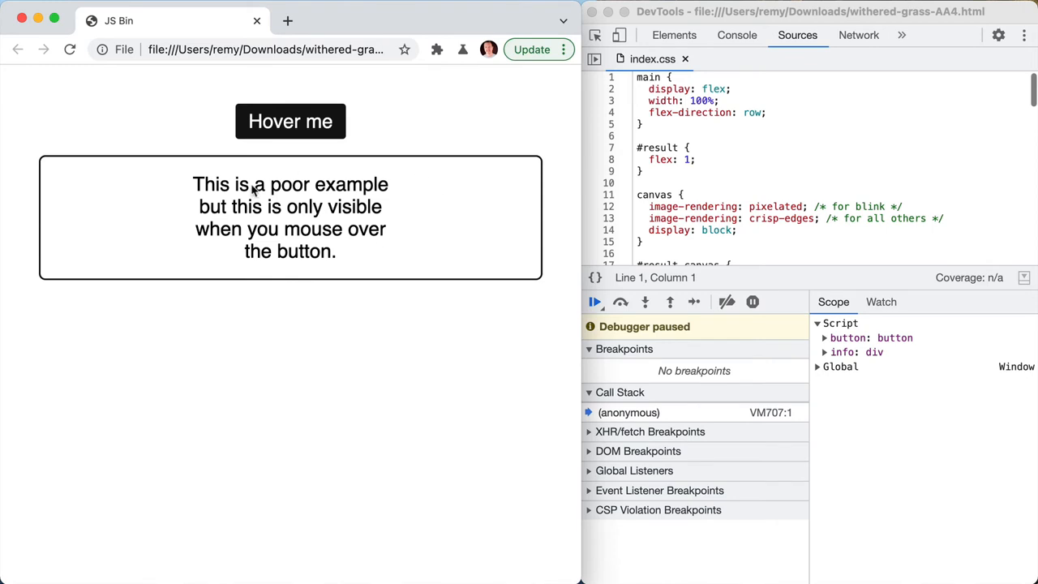
{"action": "mouse_move", "coordinate": [460, 104]}
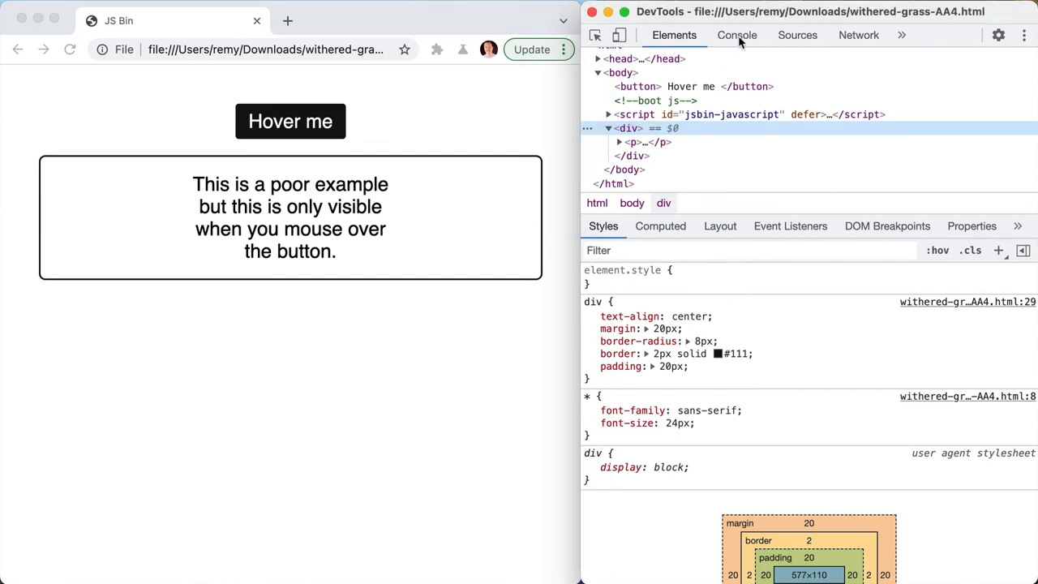
{"action": "left_click", "coordinate": [736, 35]}
{"action": "type", "text": "debugger"}
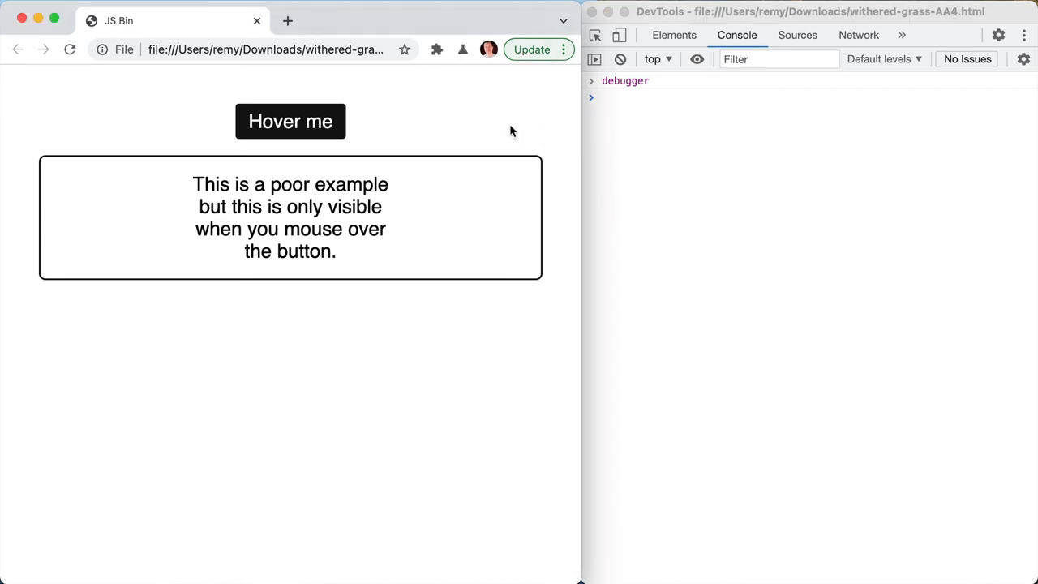
{"action": "mouse_move", "coordinate": [308, 138]}
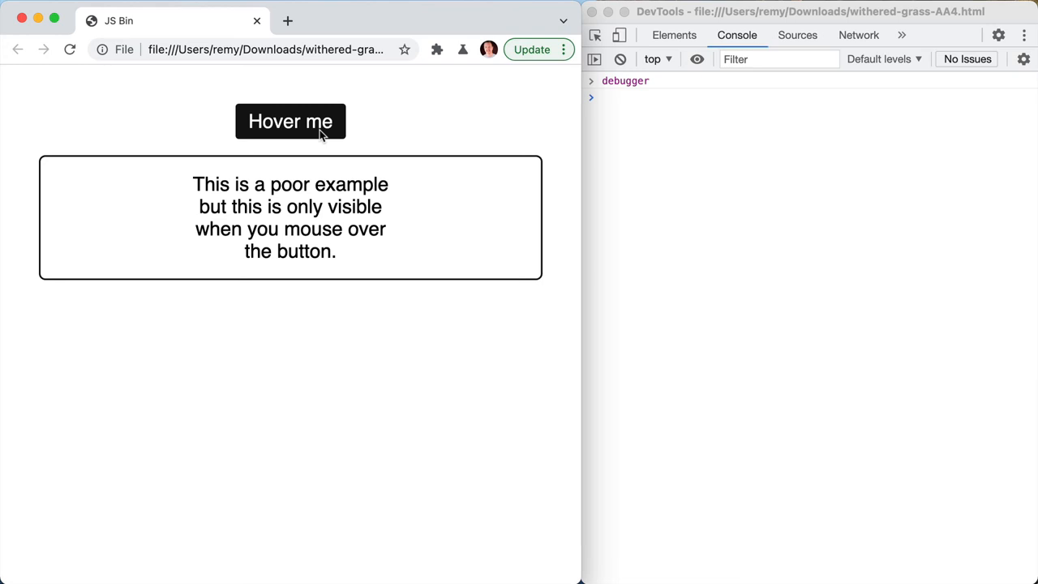
{"action": "mouse_move", "coordinate": [302, 155]}
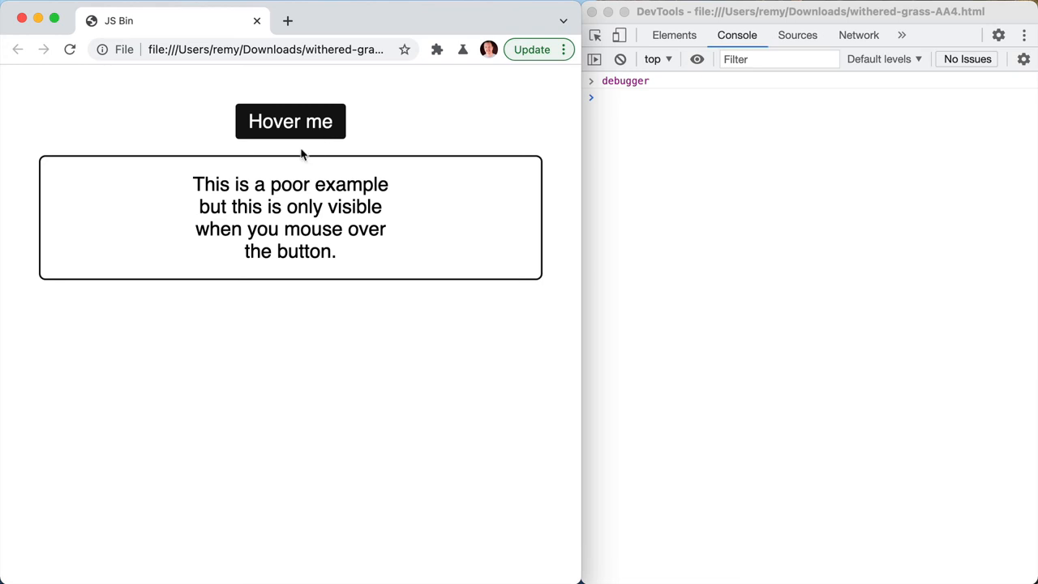
{"action": "mouse_move", "coordinate": [388, 149]}
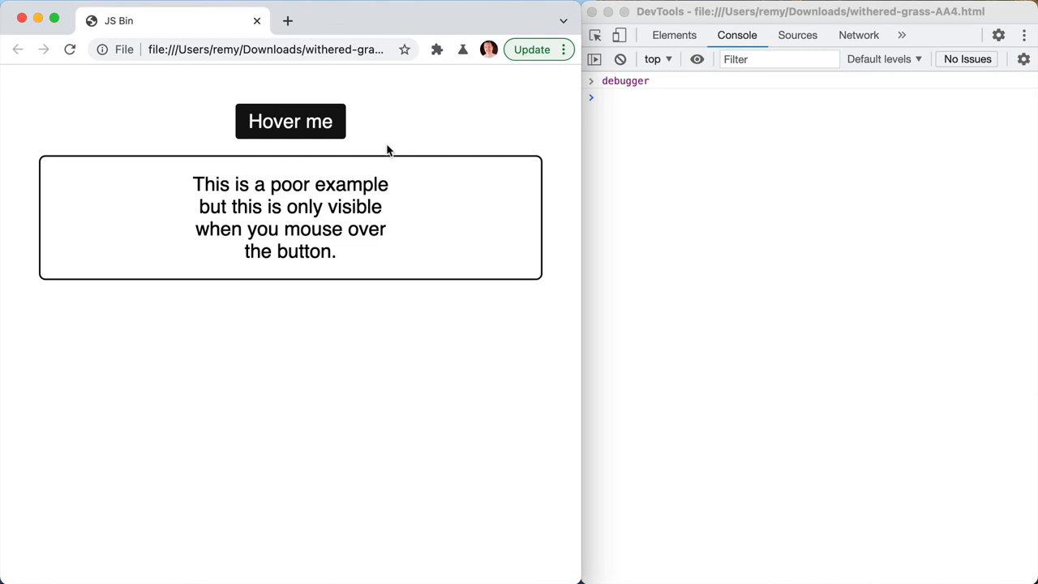
{"action": "mouse_move", "coordinate": [720, 78]}
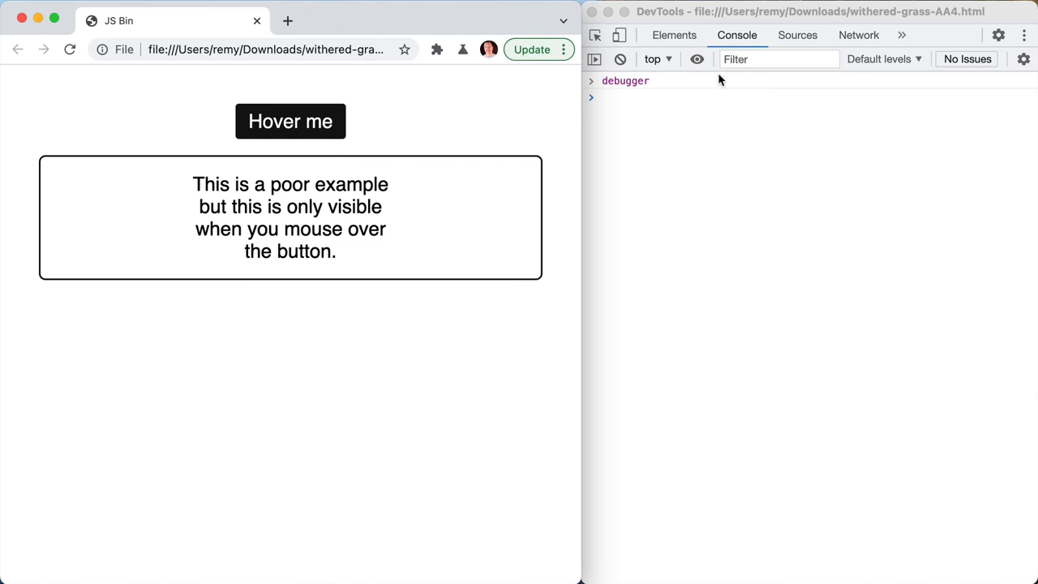